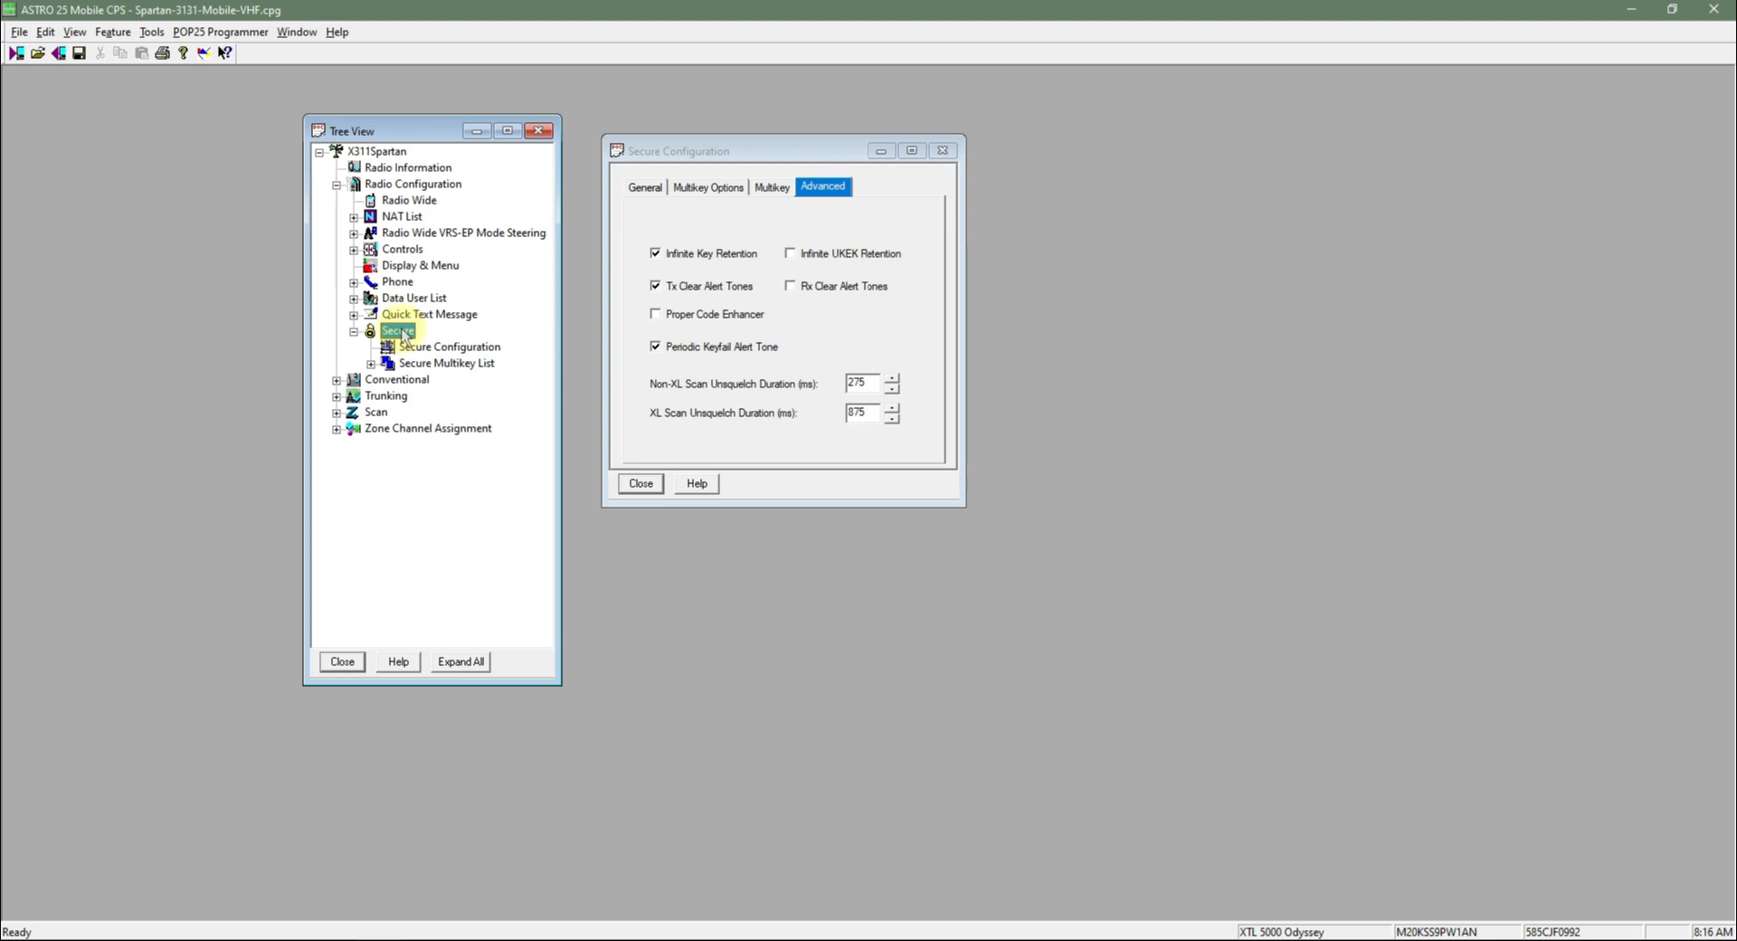
pyautogui.click(449, 346)
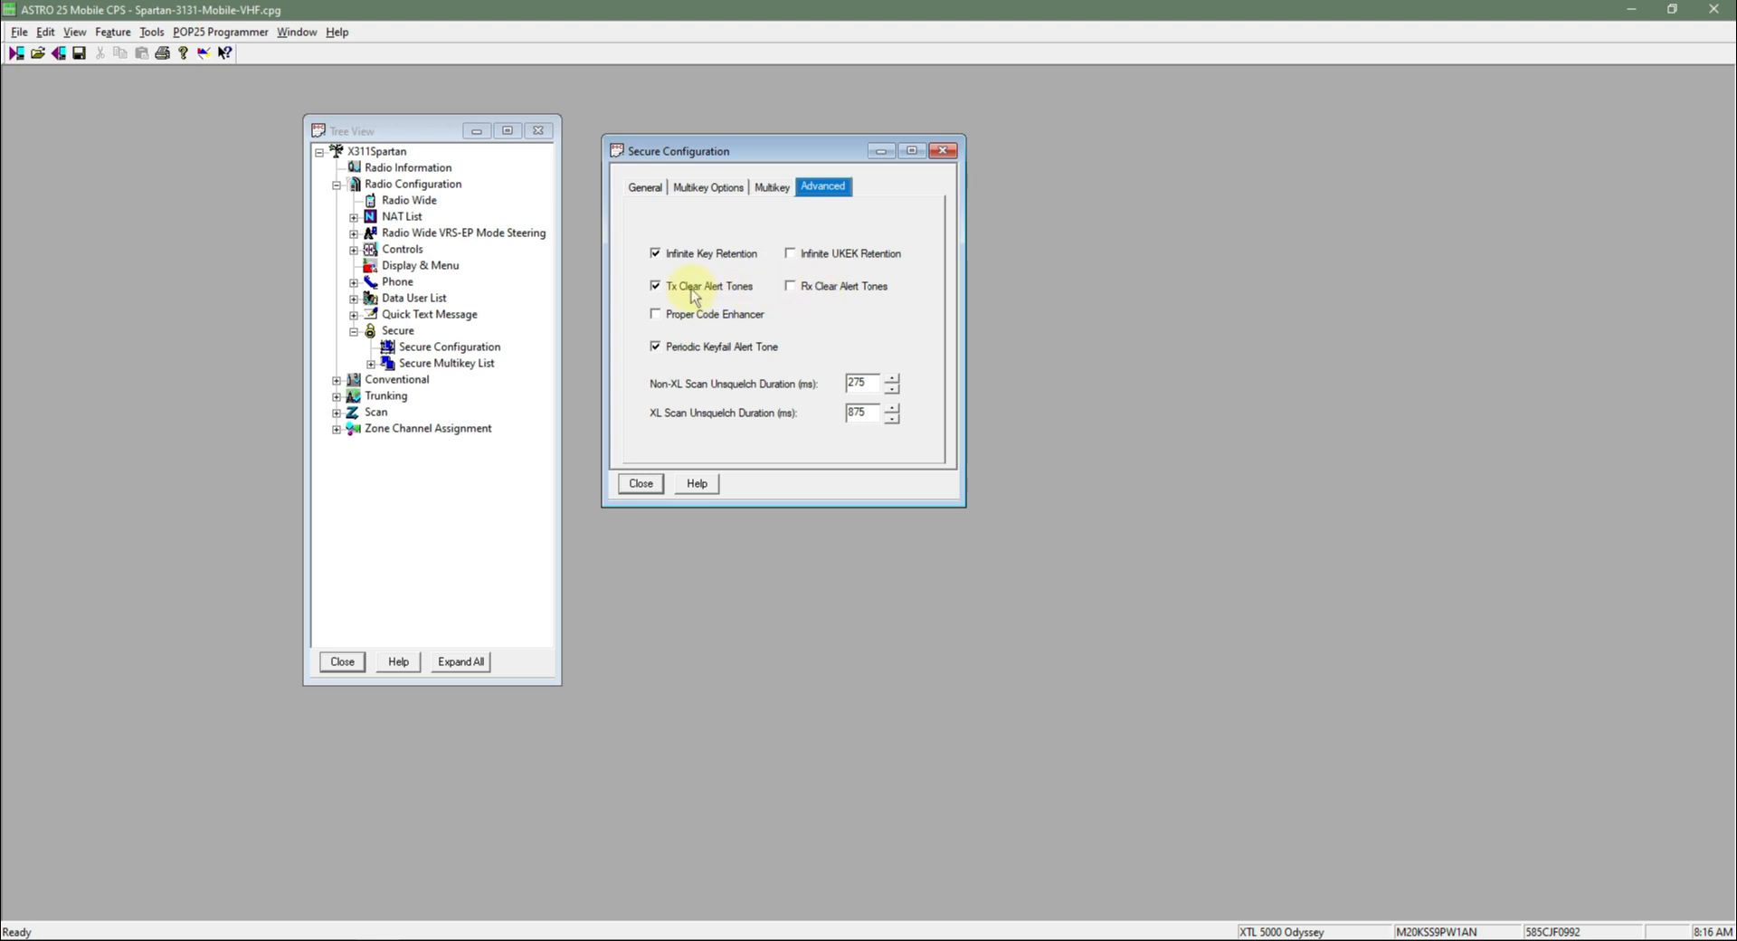
pyautogui.moveTo(727, 296)
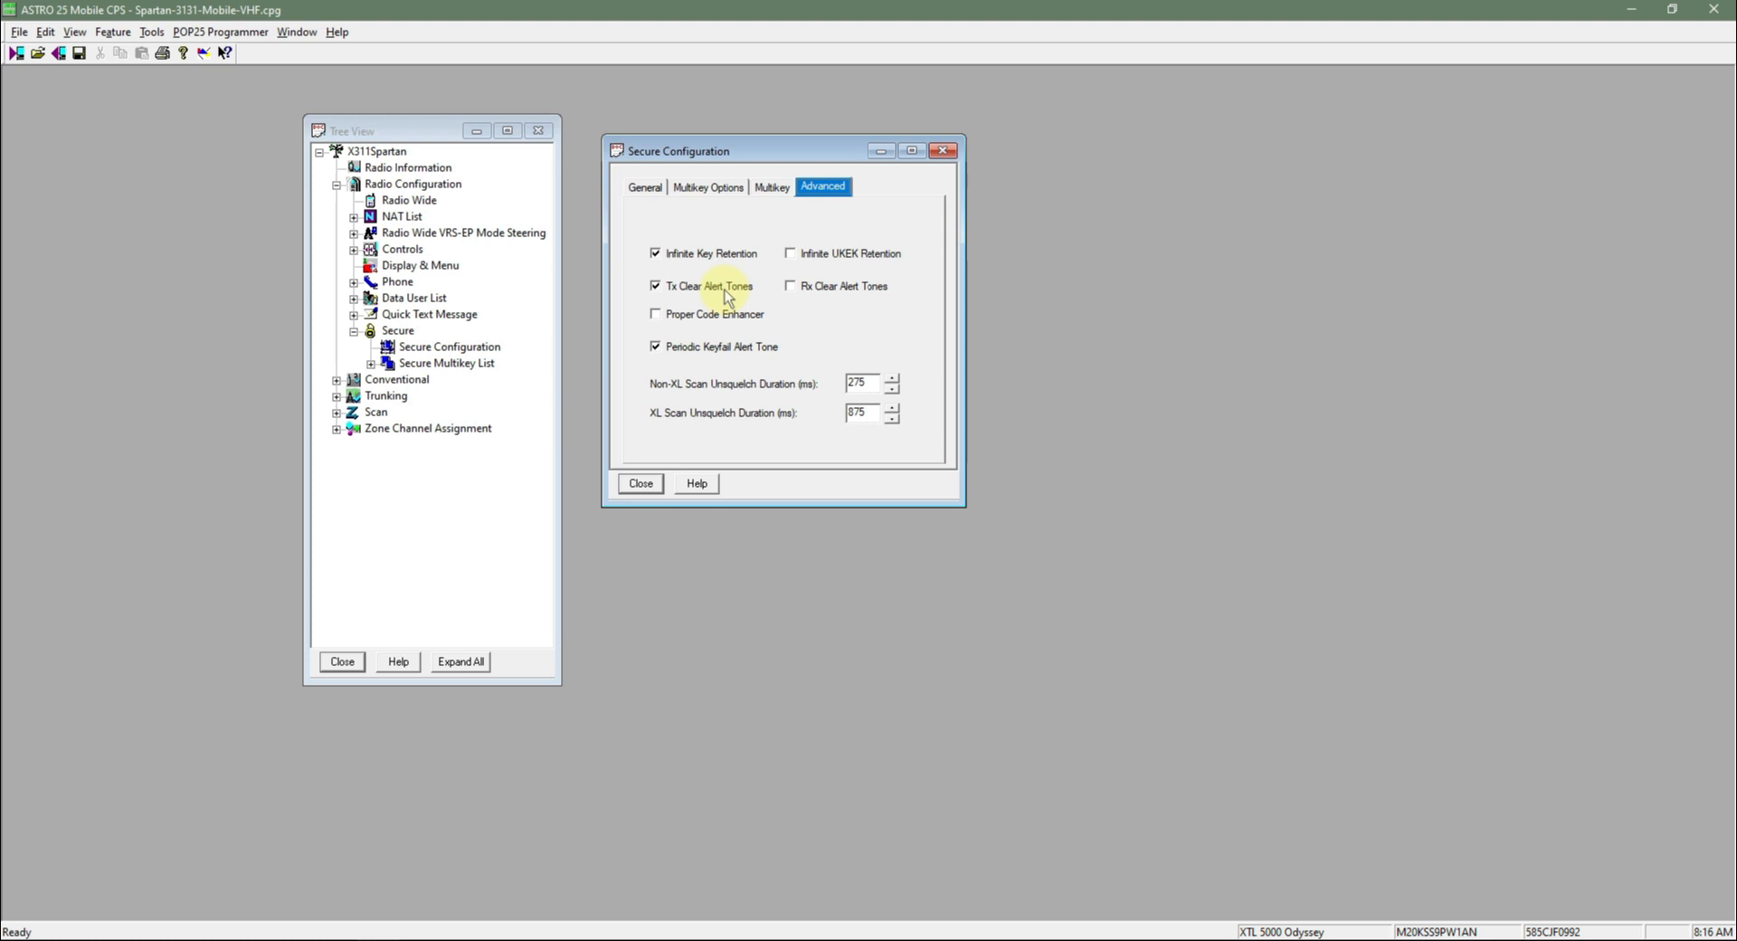
pyautogui.moveTo(825, 297)
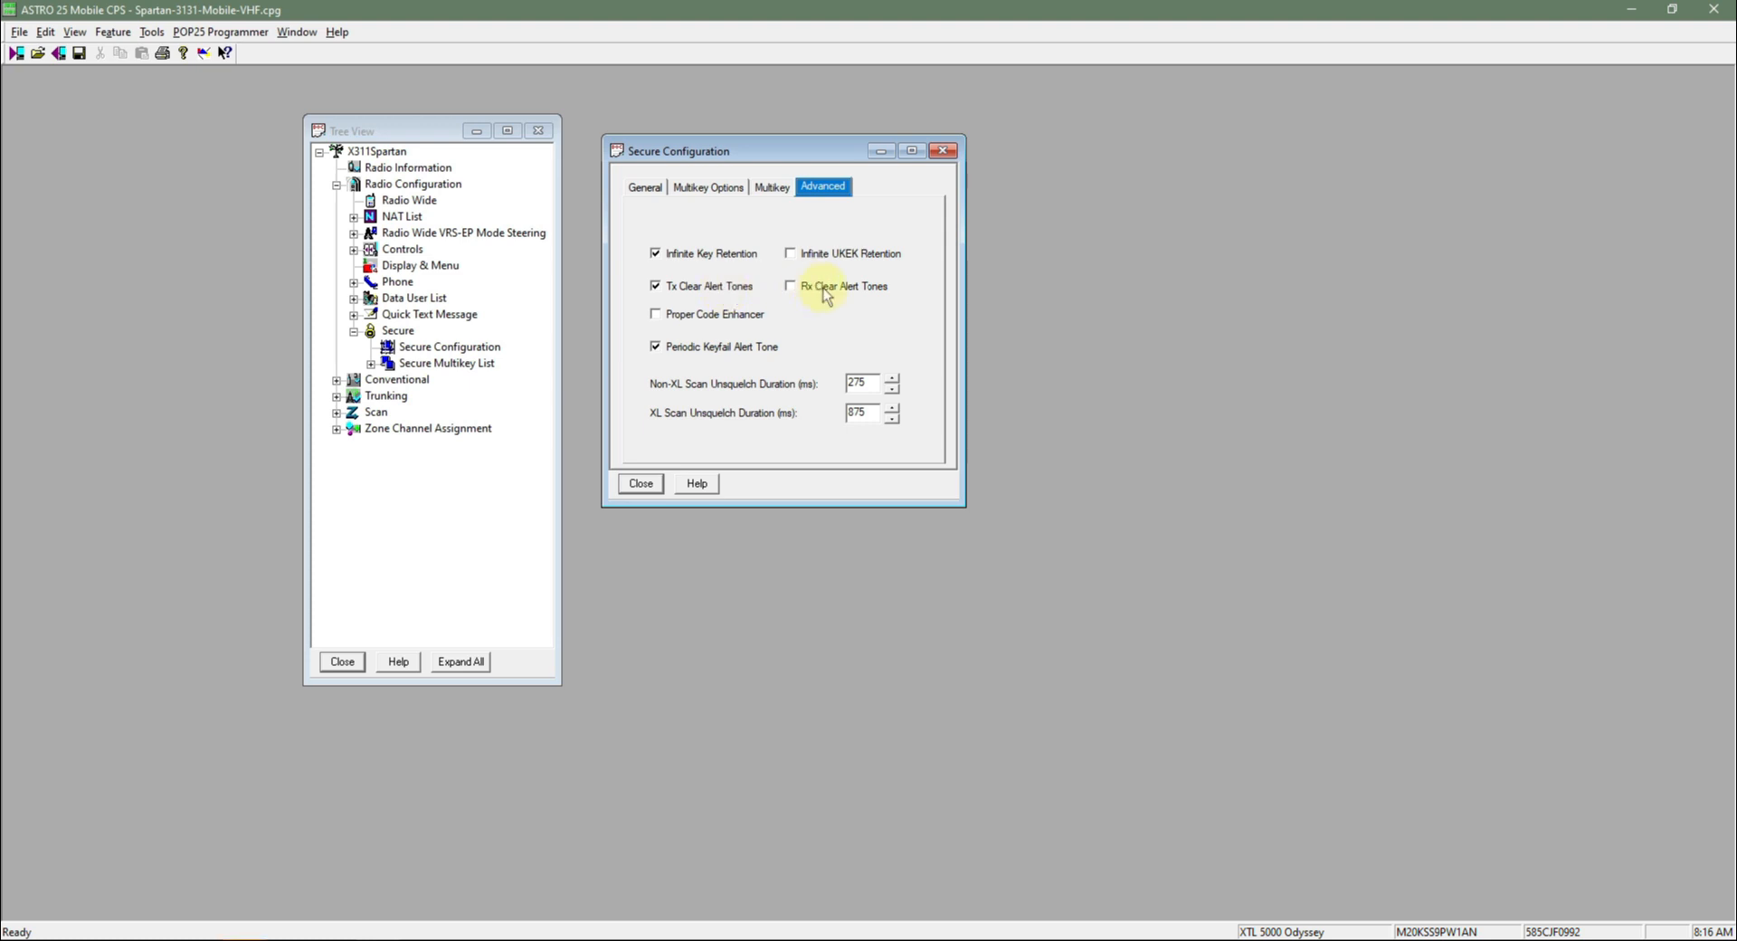
pyautogui.moveTo(825, 293)
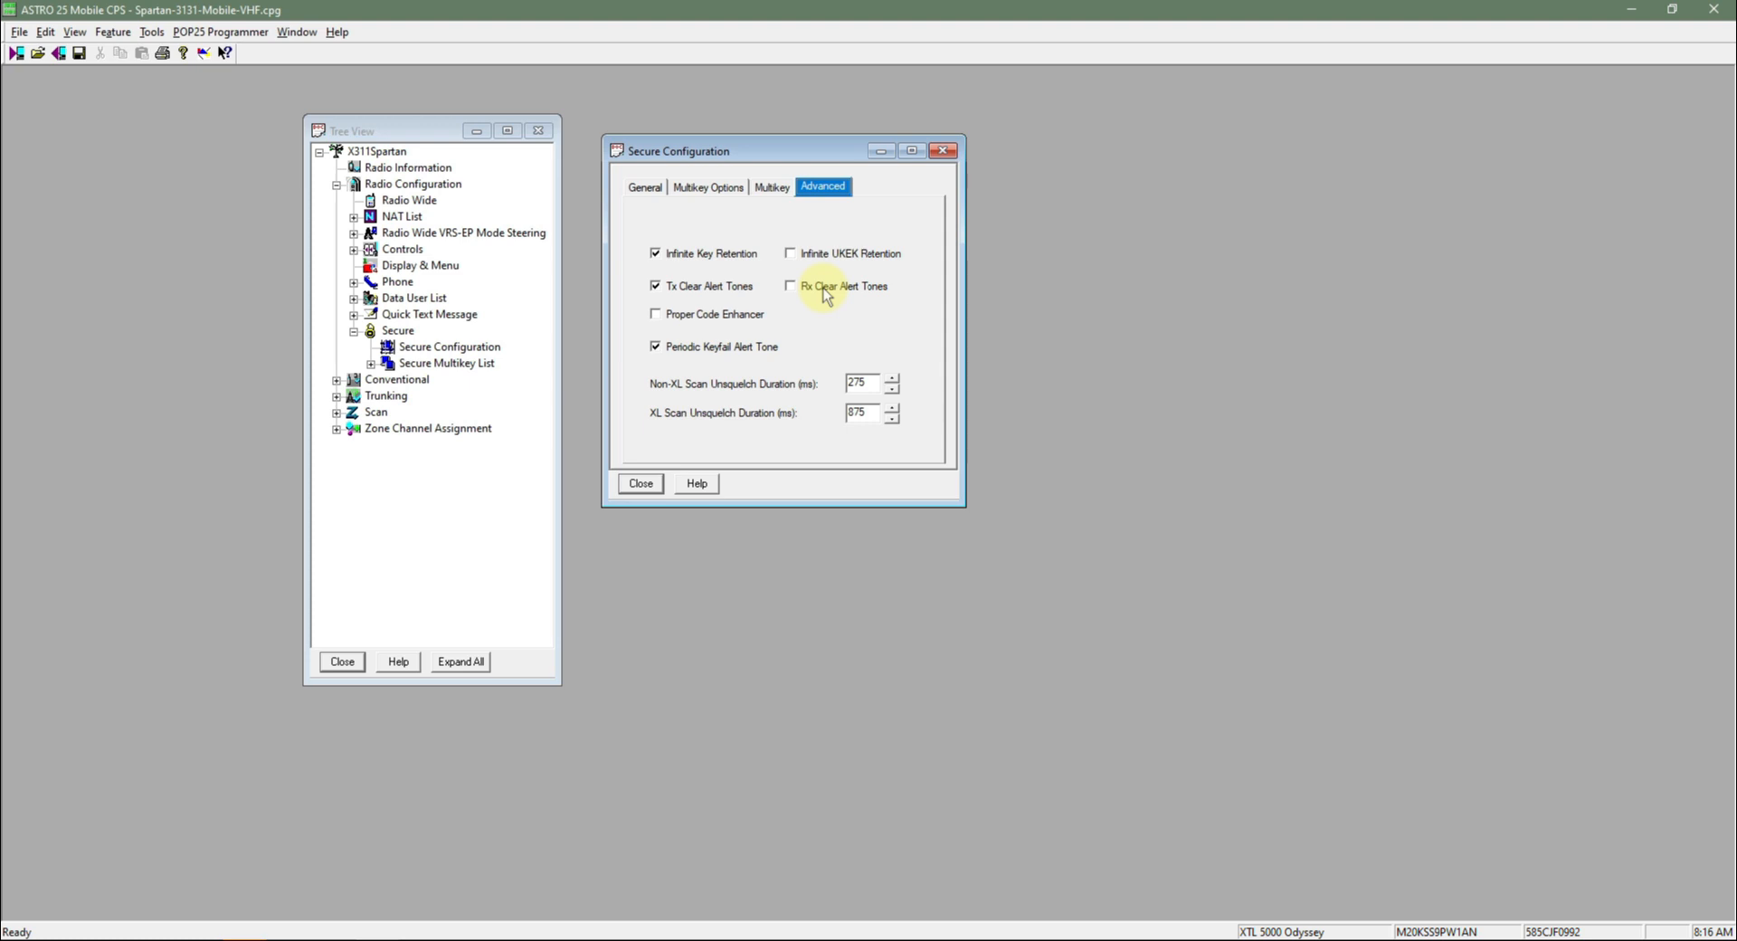